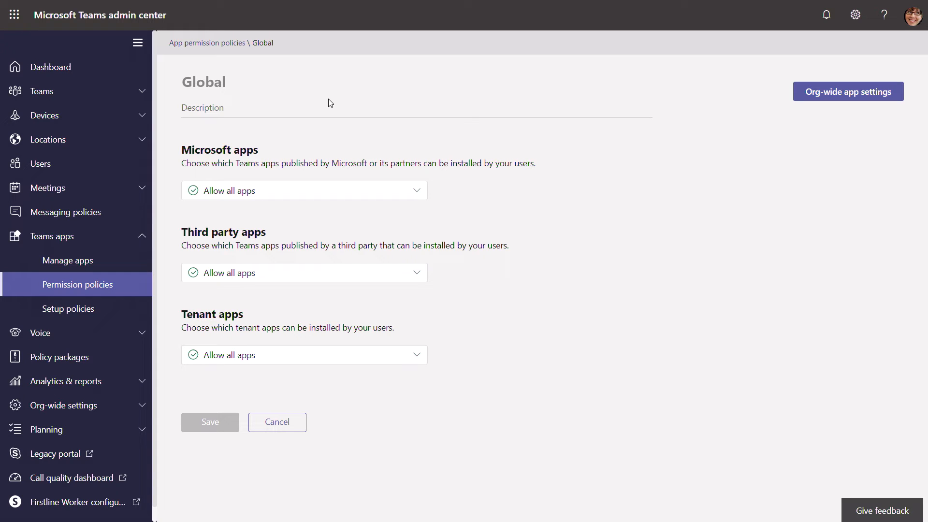
pyautogui.moveTo(297, 332)
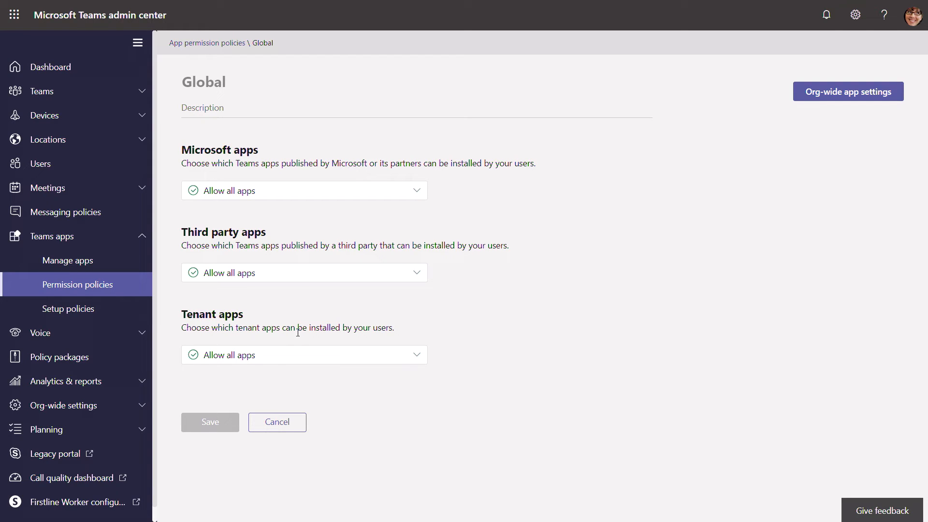
# - Go to the Manage apps catalog of 352 apps from the Global permission policy
pyautogui.click(304, 190)
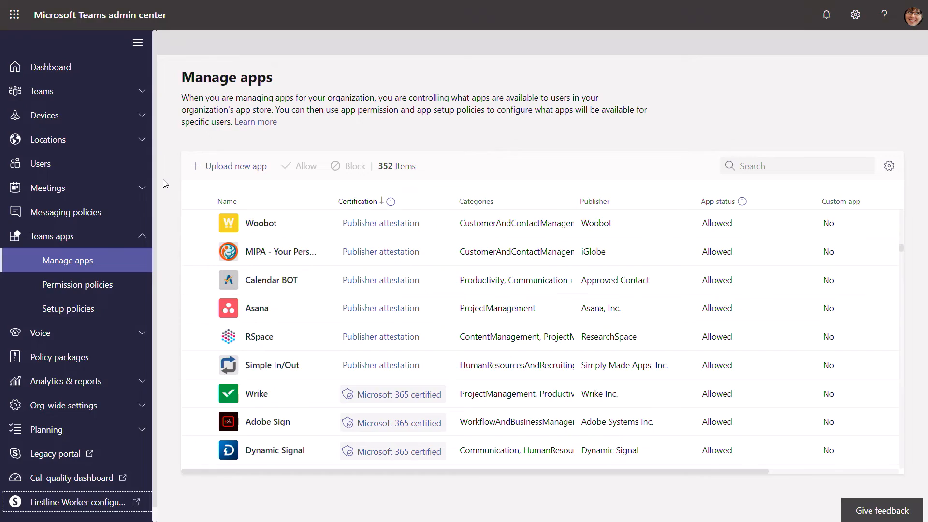
# - Review the app catalog columns and follow Adobe Sign's Microsoft 365 certified badge to its certification page
pyautogui.click(136, 42)
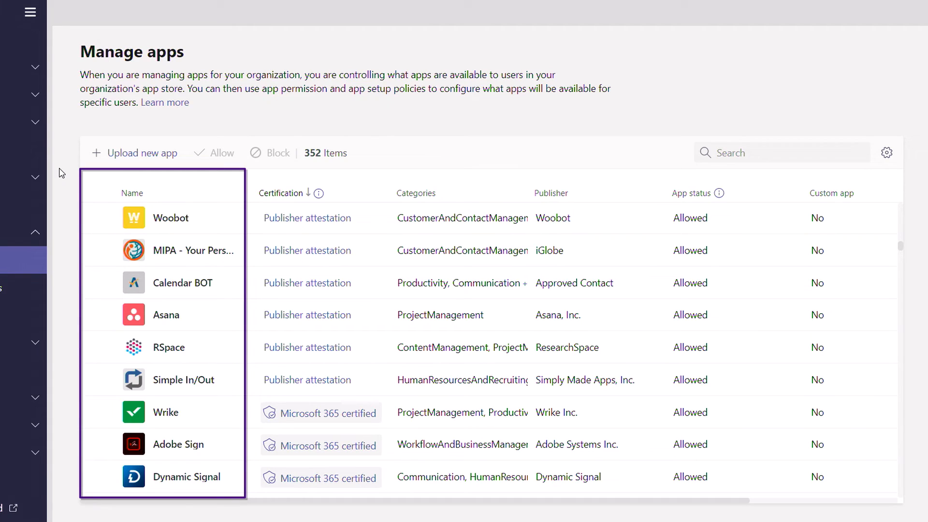
pyautogui.click(281, 192)
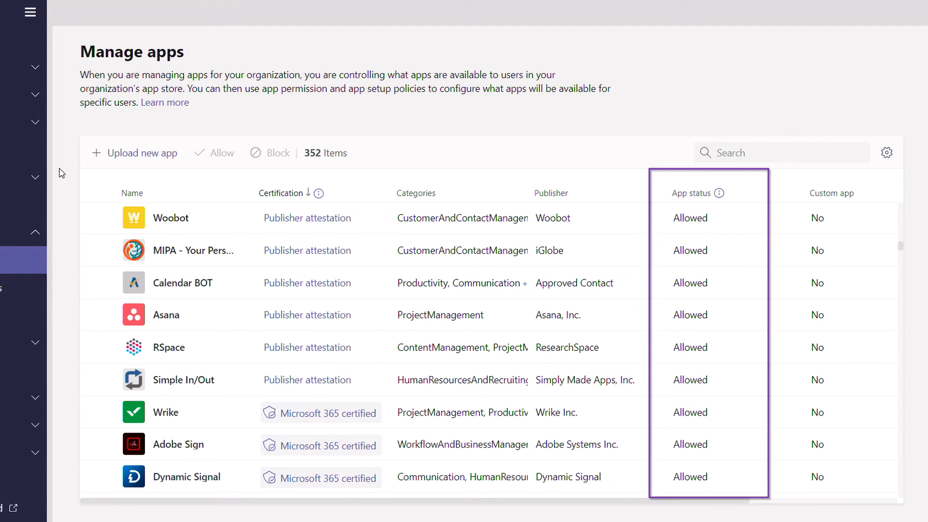
pyautogui.click(186, 476)
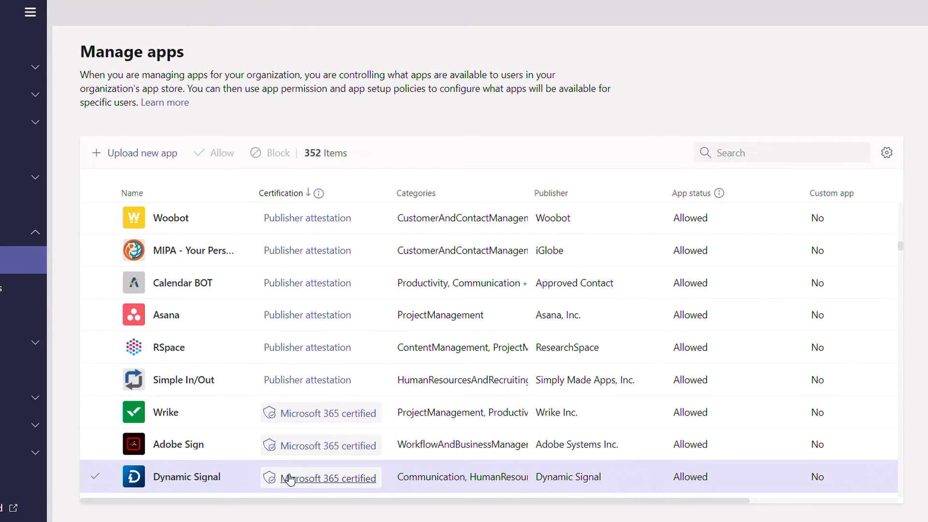
pyautogui.click(328, 478)
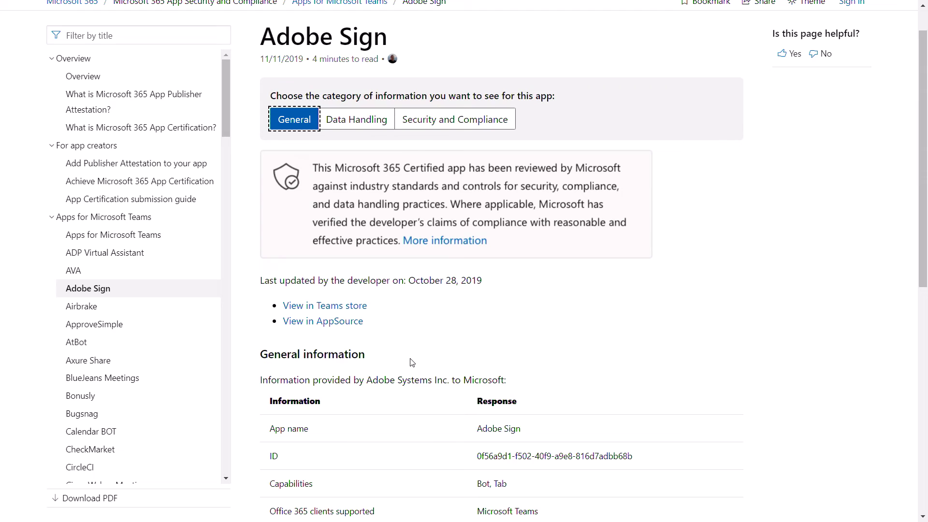
# - Review Adobe Sign's General certification info and its Data Handling section
pyautogui.scroll(-3)
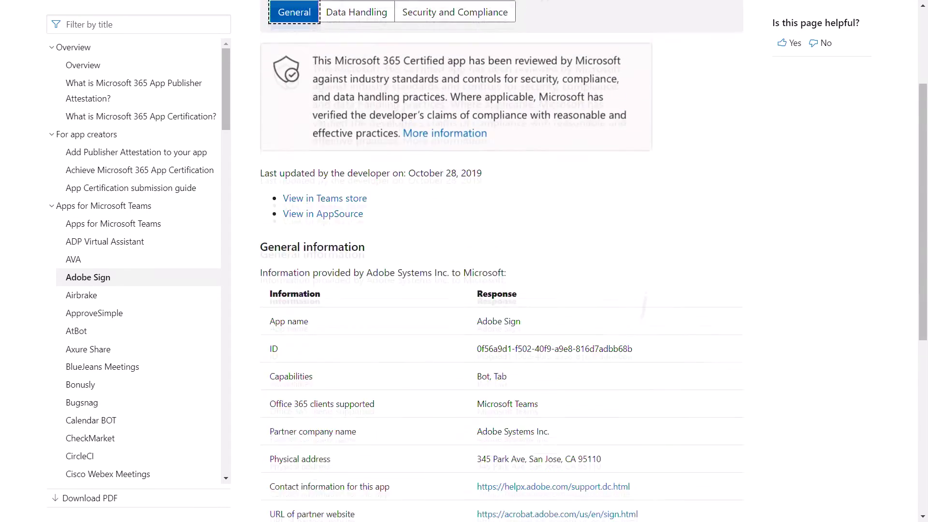
pyautogui.scroll(-3)
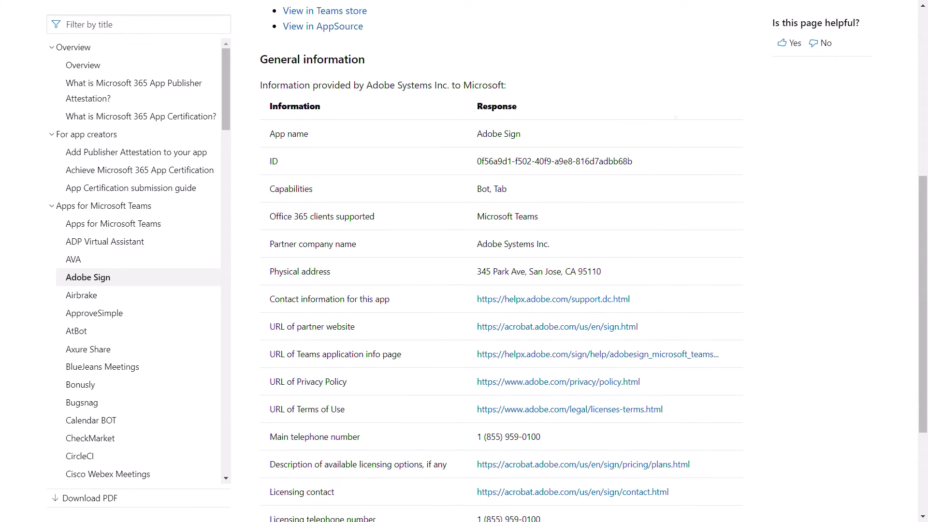
pyautogui.click(356, 112)
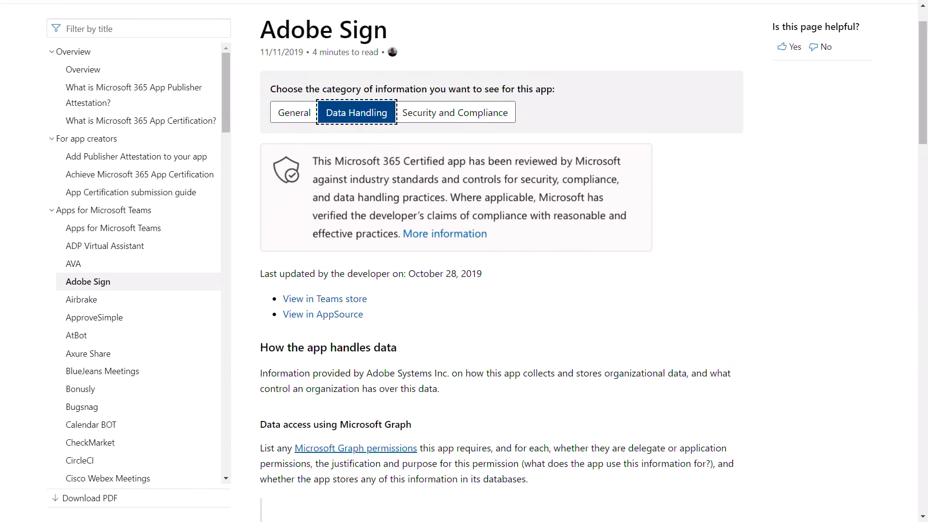
pyautogui.scroll(-3)
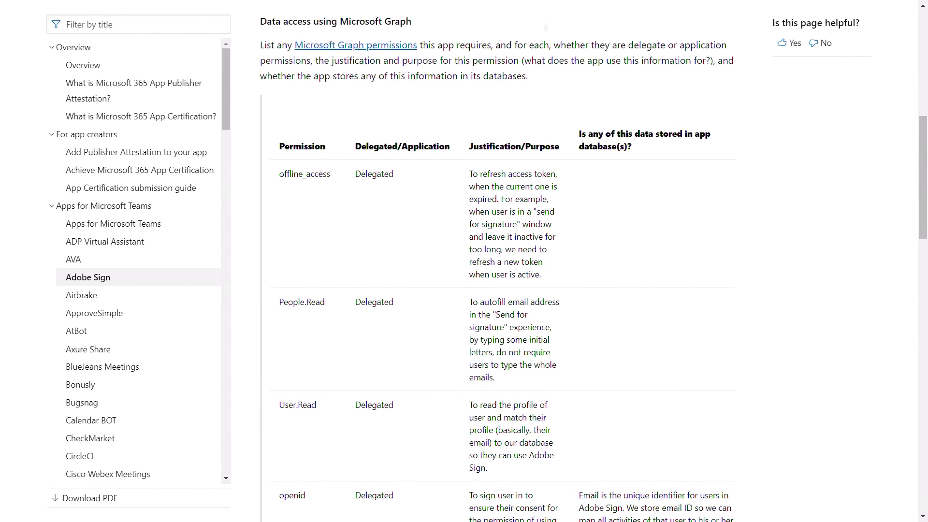
# - Review Adobe Sign's Security and Compliance checklist
pyautogui.click(454, 117)
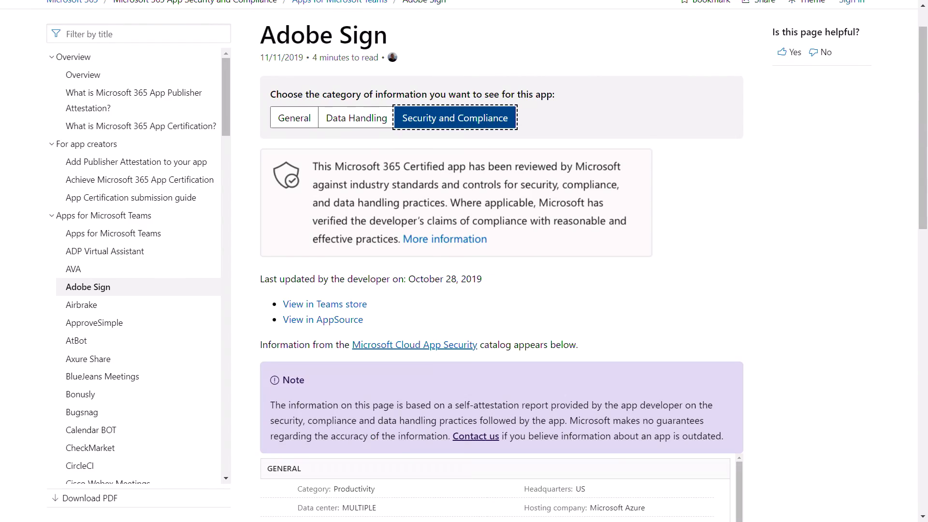
pyautogui.scroll(-3)
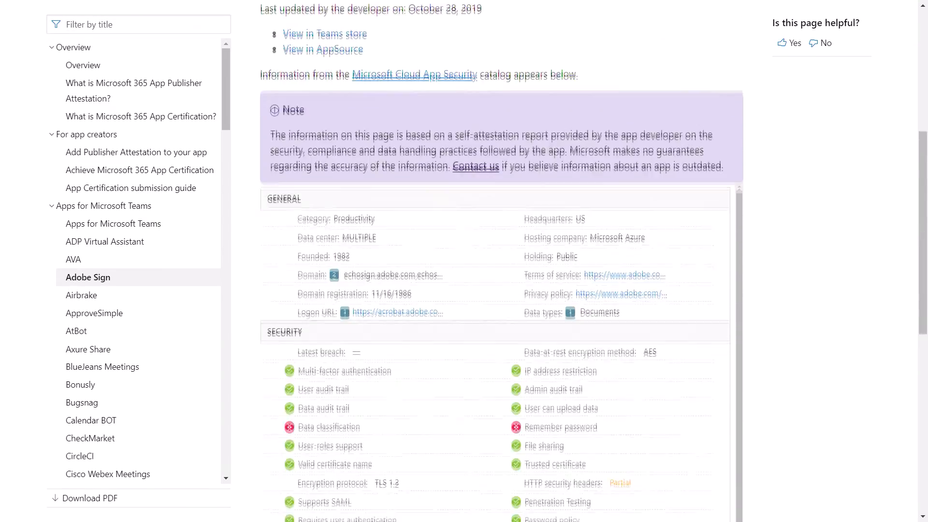
pyautogui.scroll(-3)
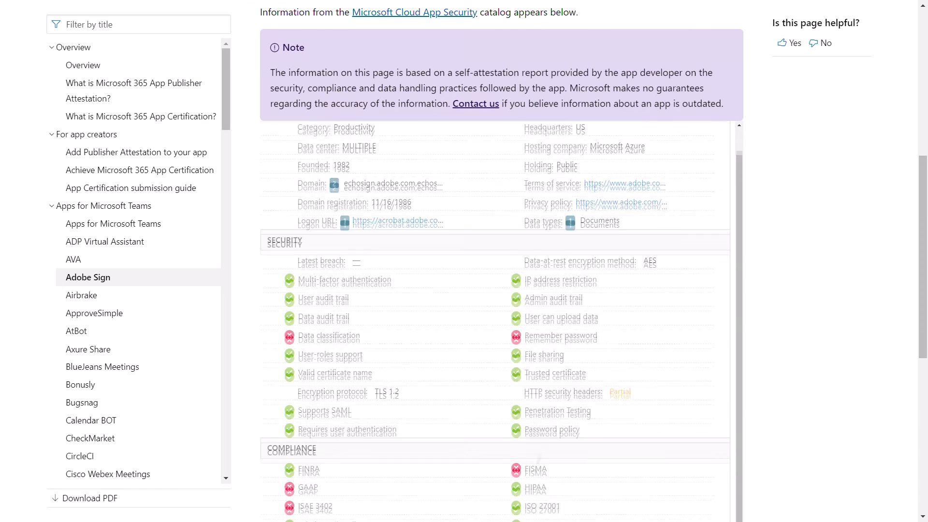
pyautogui.scroll(-3)
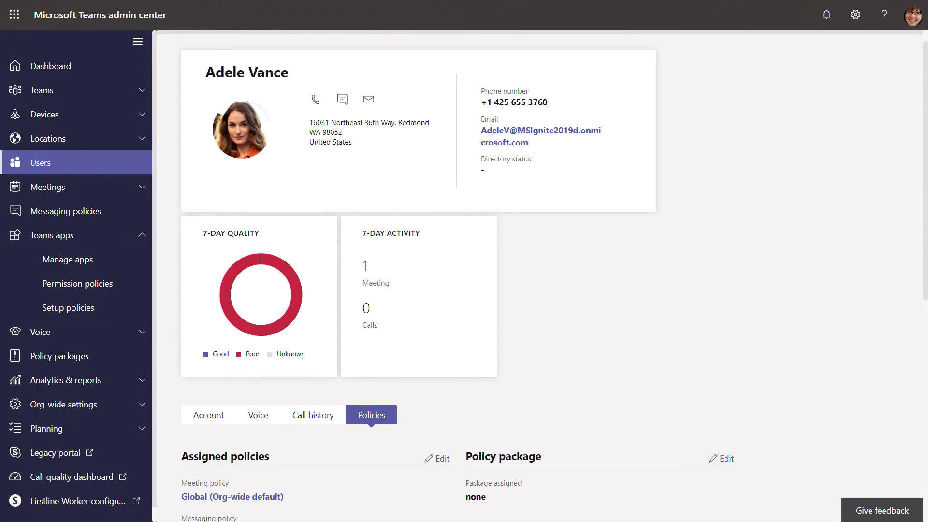
# - View the user's assigned Managers messaging policy and bring up the PowerShell batch assignment script
pyautogui.scroll(-3)
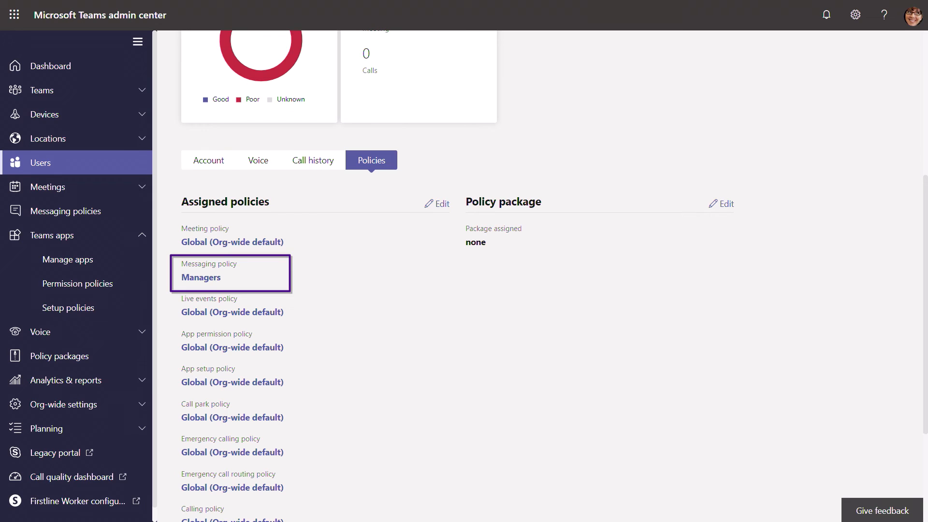
pyautogui.click(162, 508)
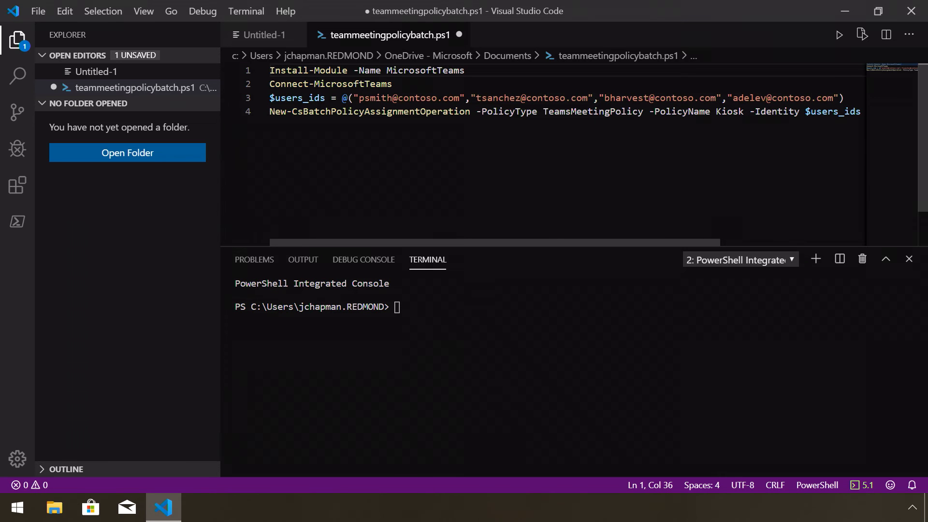